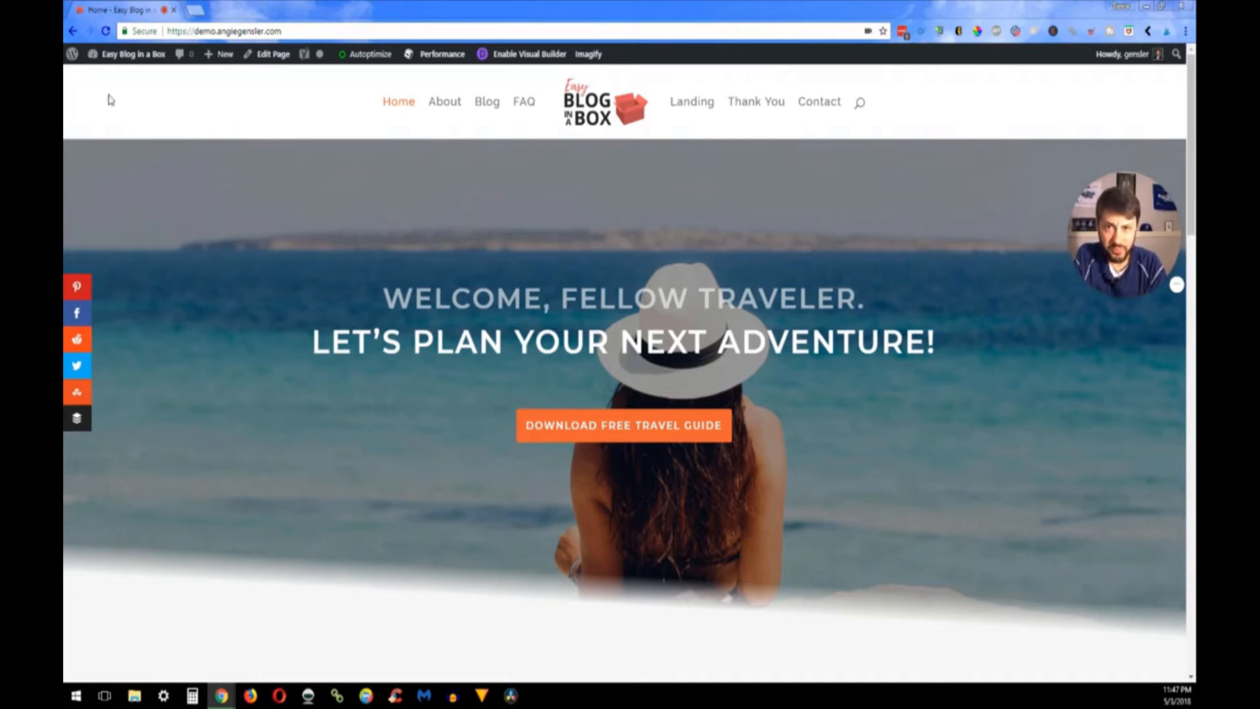
Go from the homepage to the WordPress dashboard via the admin bar site menu
left_click(133, 54)
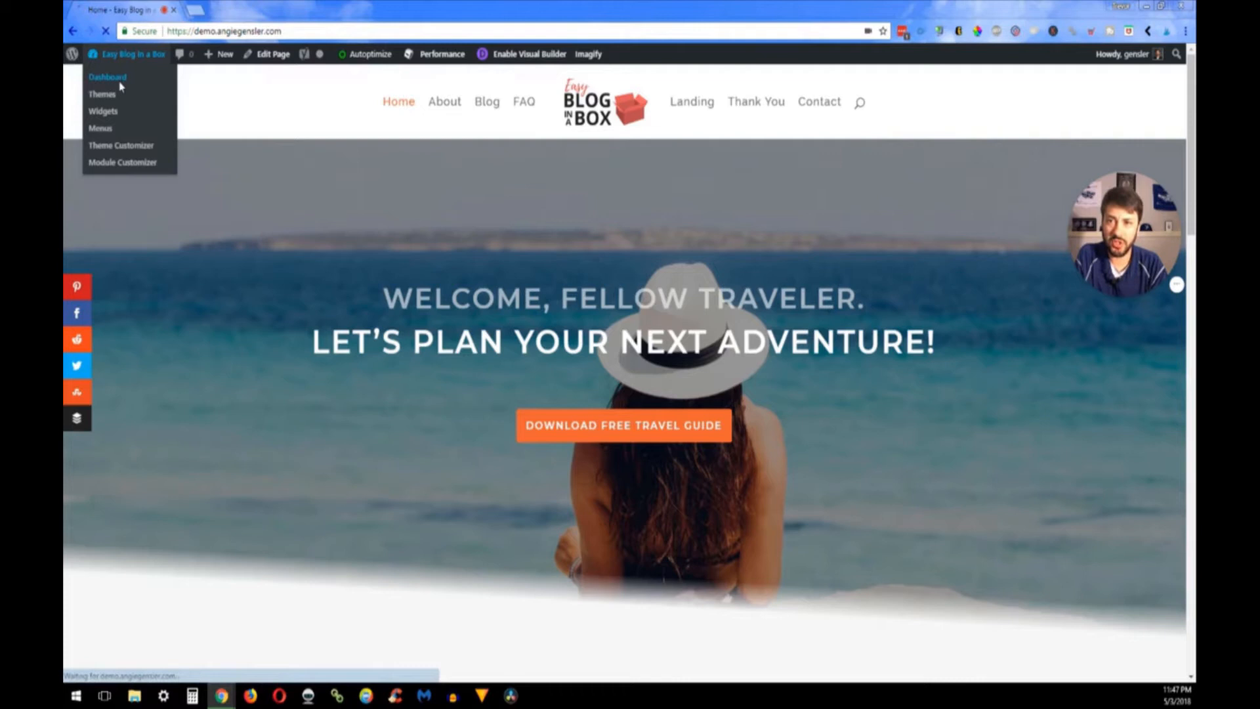
left_click(107, 76)
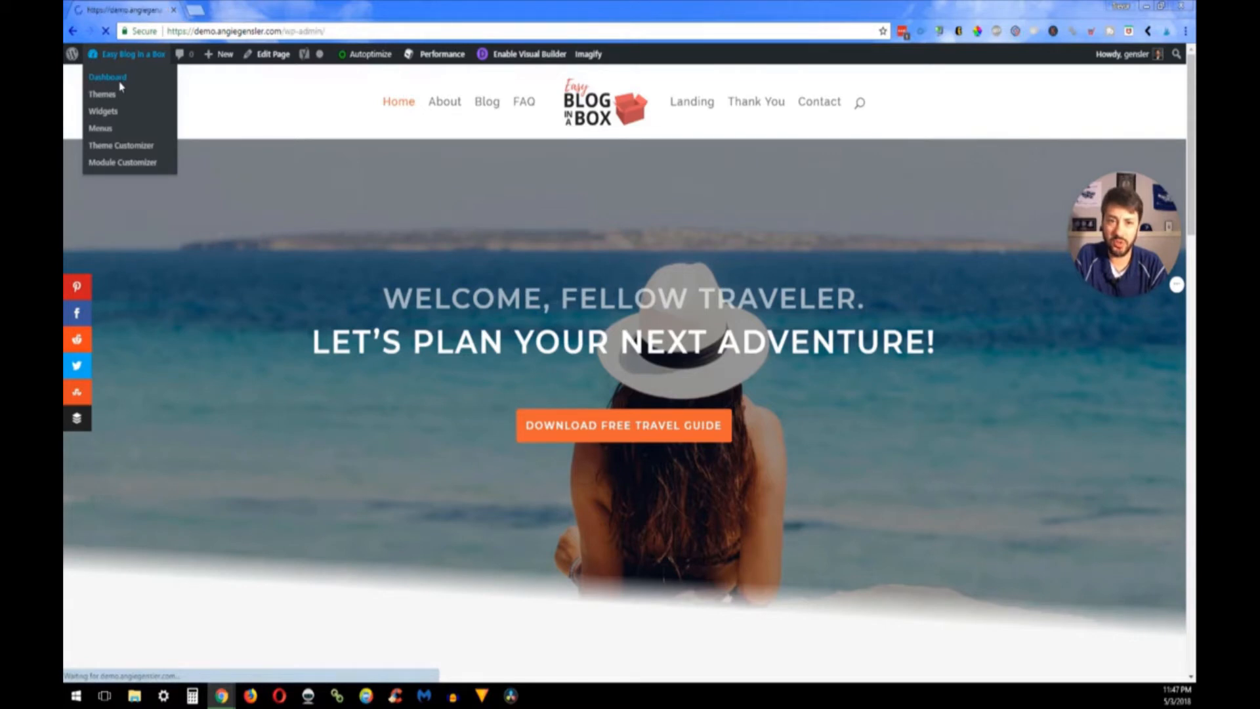
Open Divi Theme Options from the admin sidebar's Divi menu
left_click(107, 77)
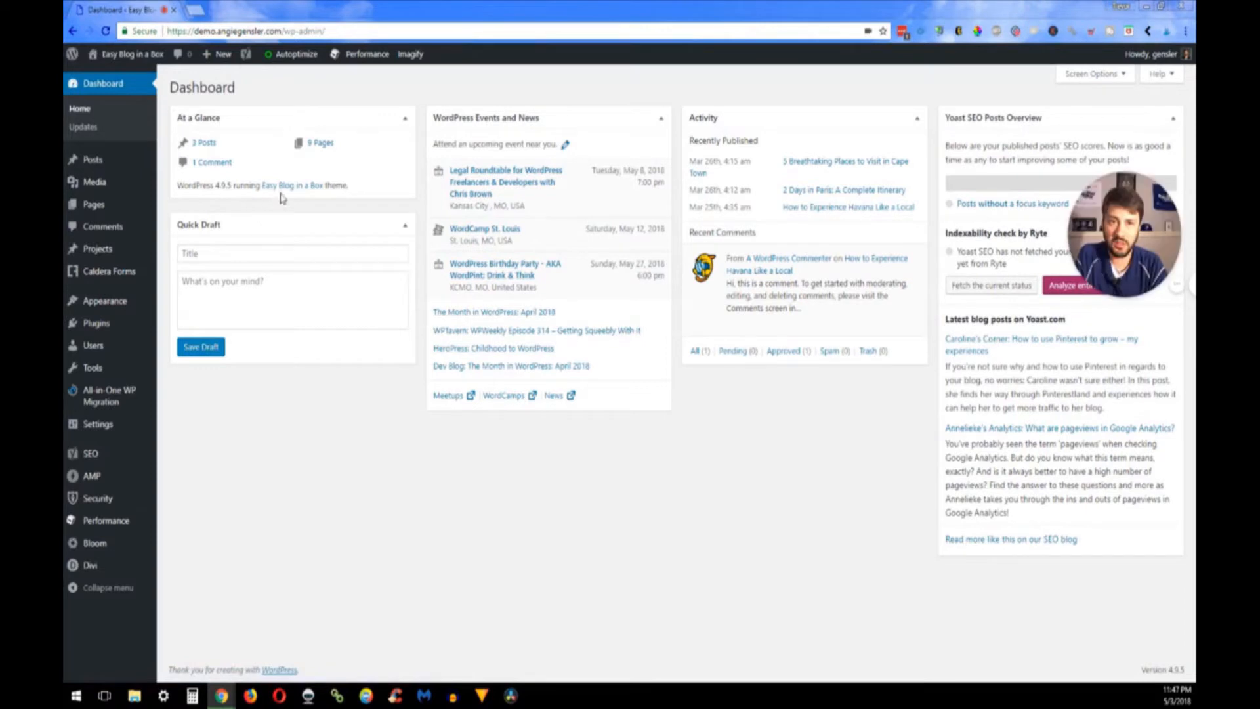
mouse_move(92, 159)
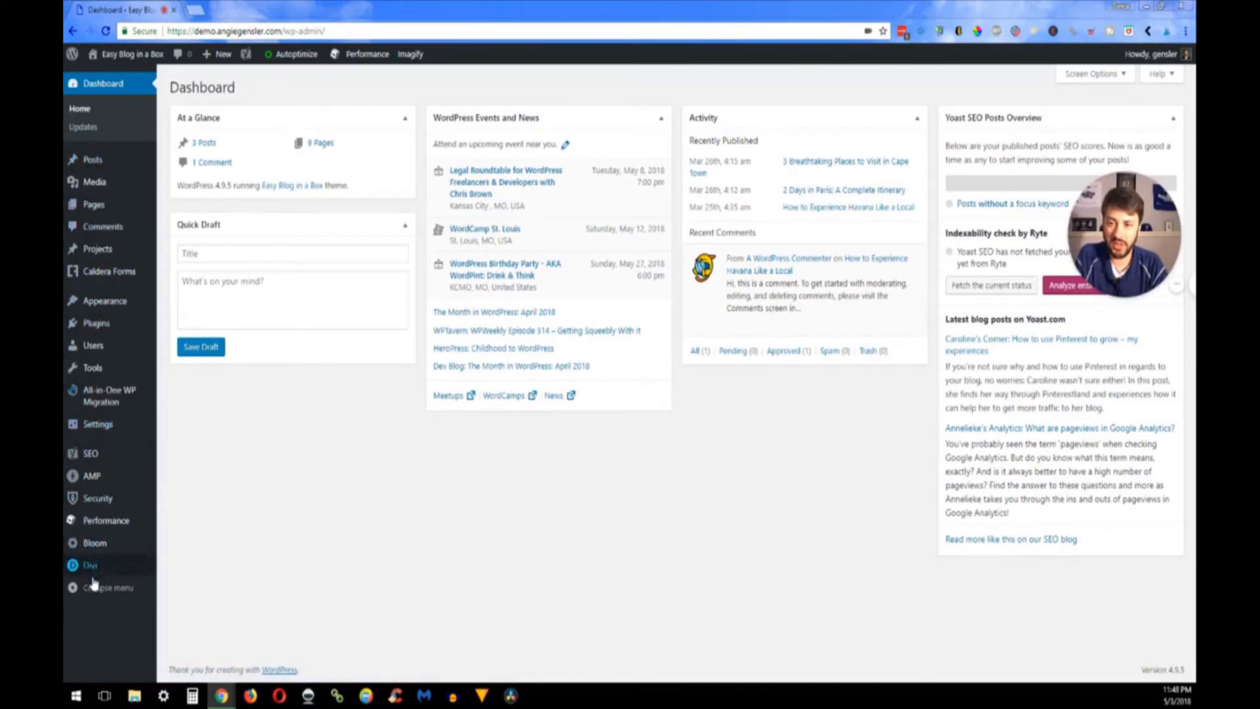
left_click(90, 564)
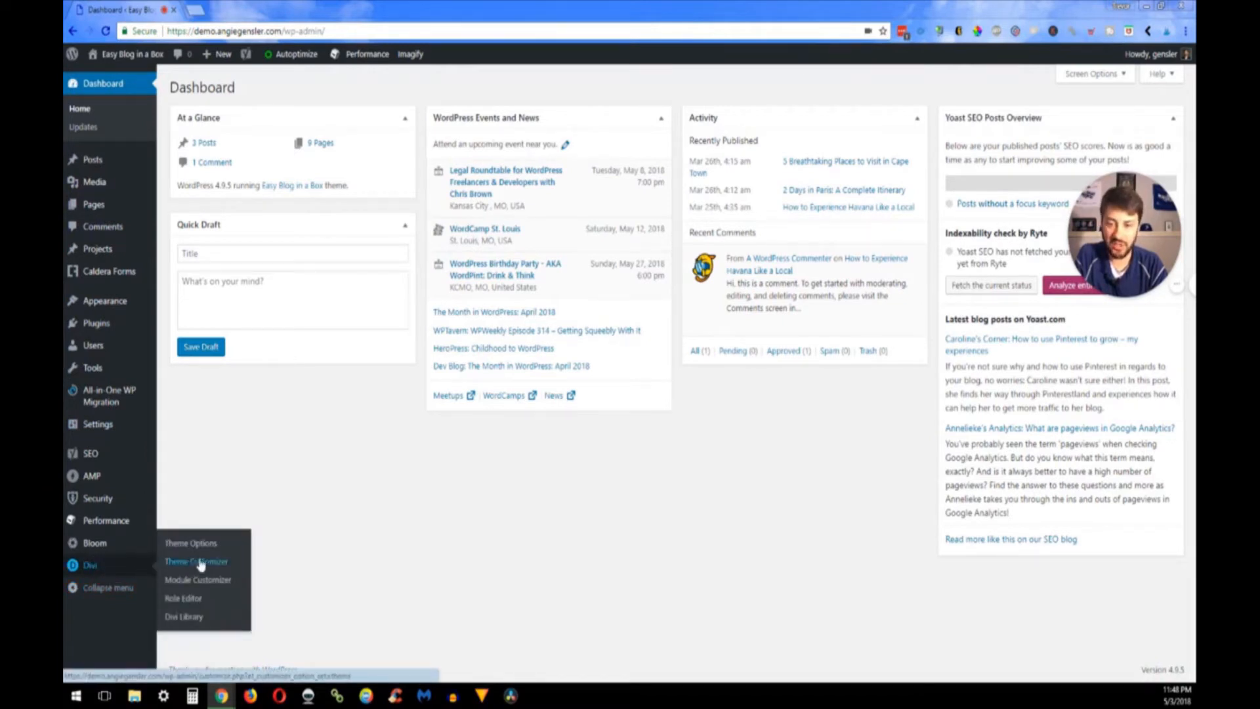
left_click(190, 543)
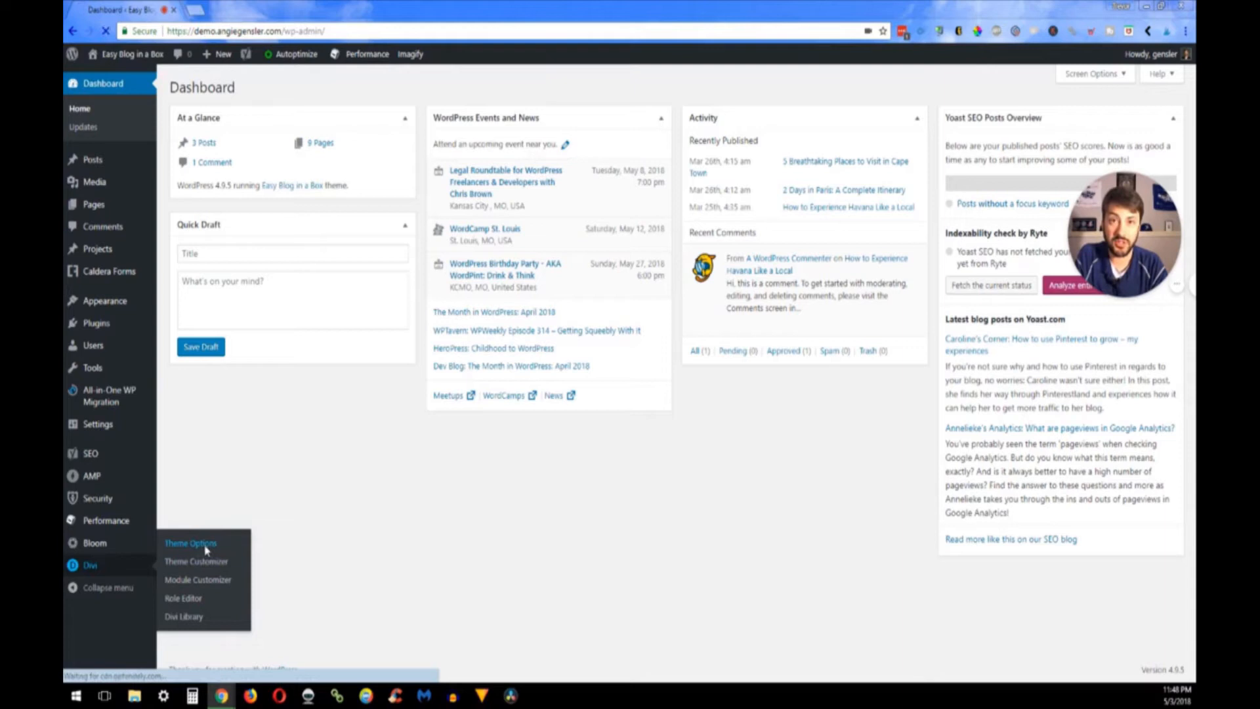
left_click(190, 543)
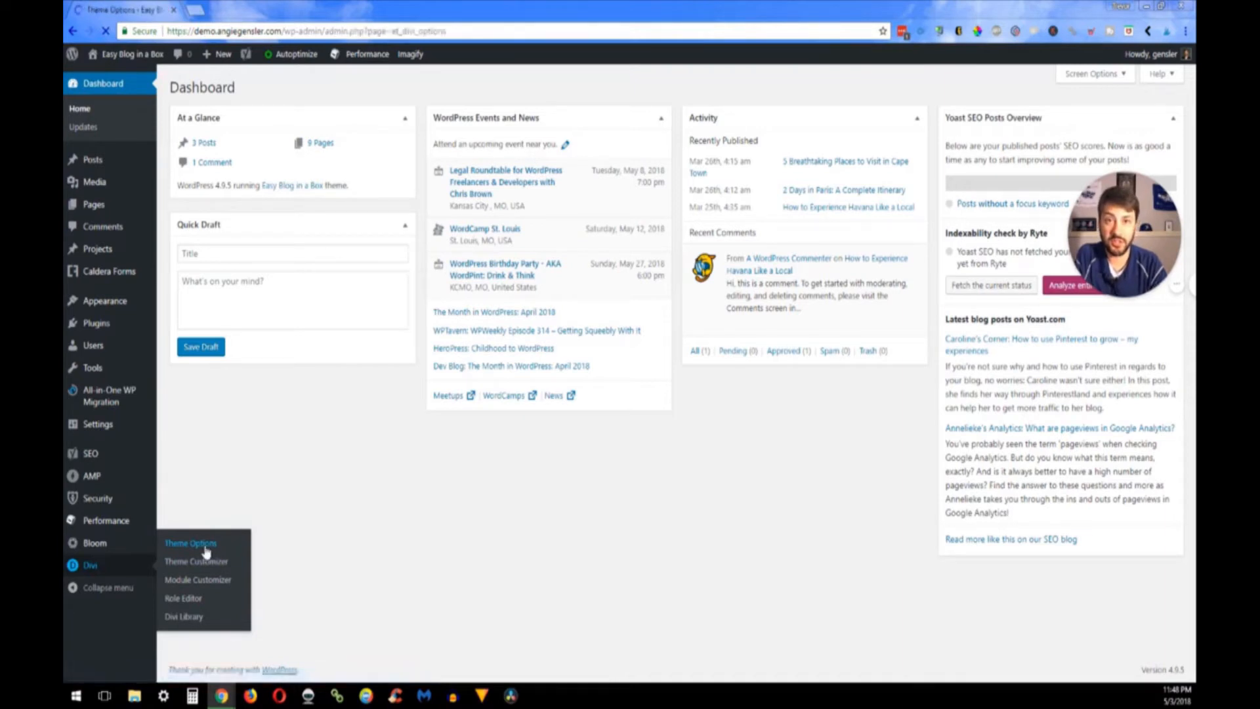
On the General tab, start uploading a new image for the Logo field
left_click(190, 543)
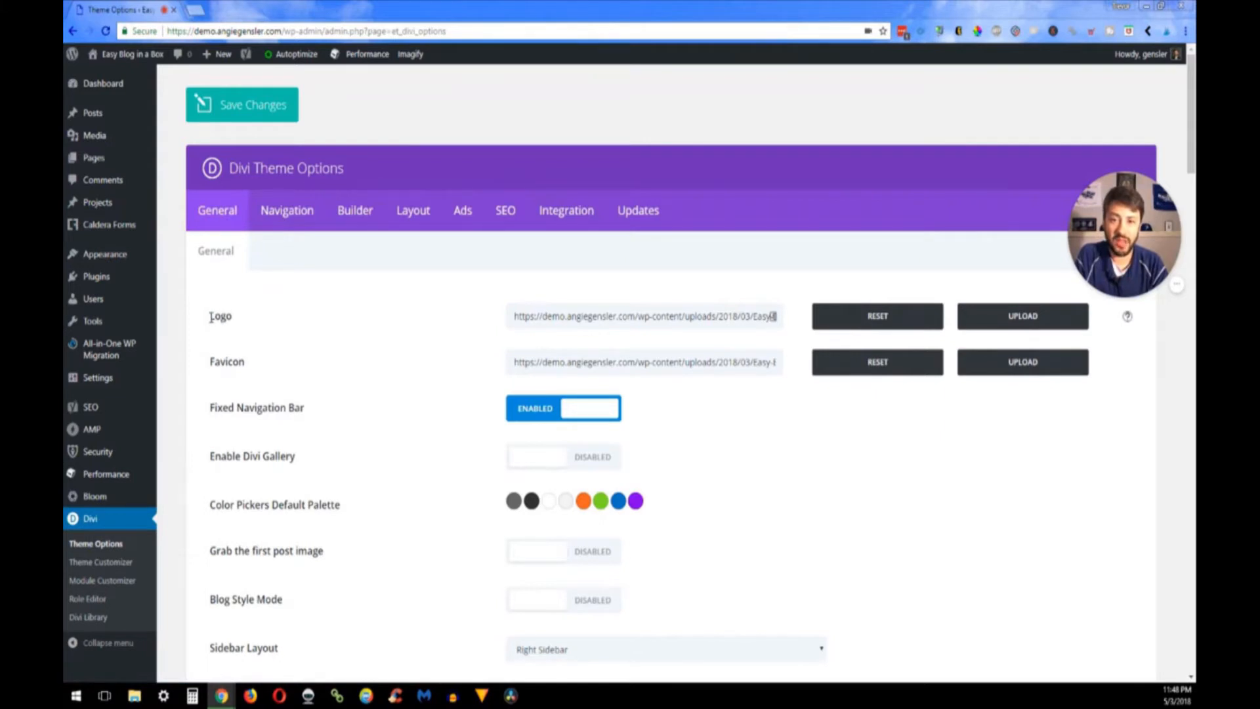
double_click(220, 315)
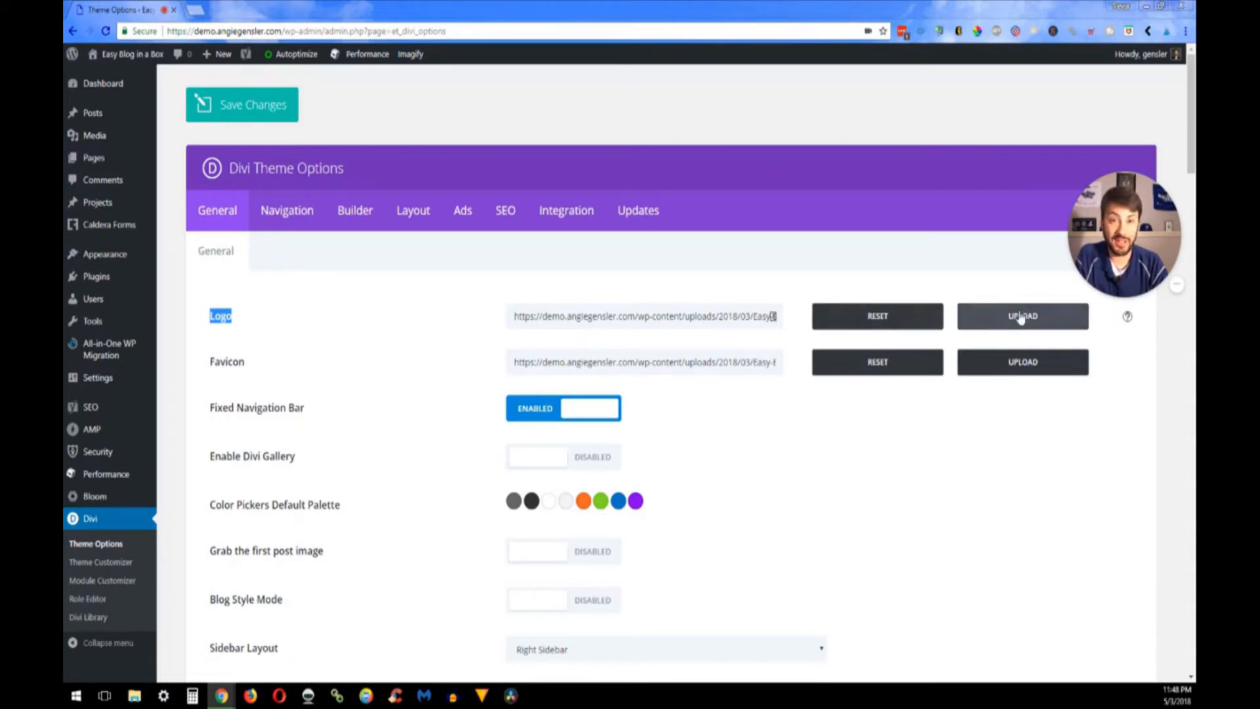
left_click(1022, 315)
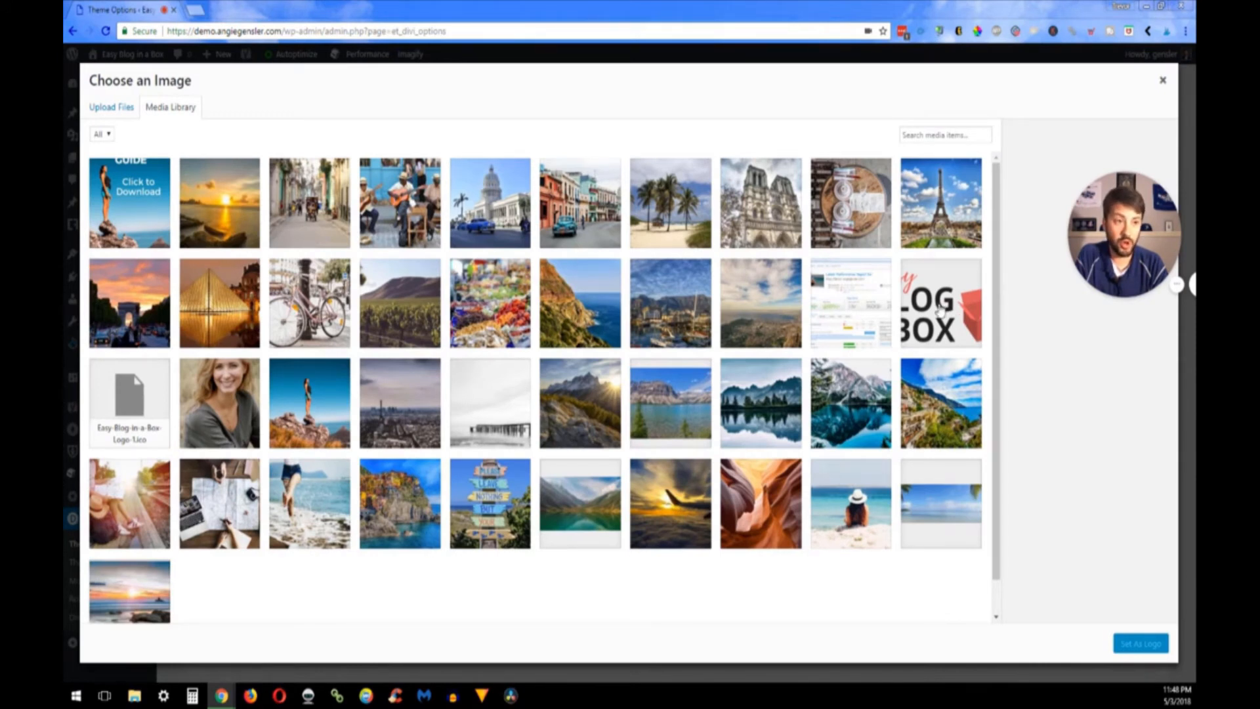
Inspect the current Easy Blog in a Box logo, then go to Upload Files
left_click(939, 302)
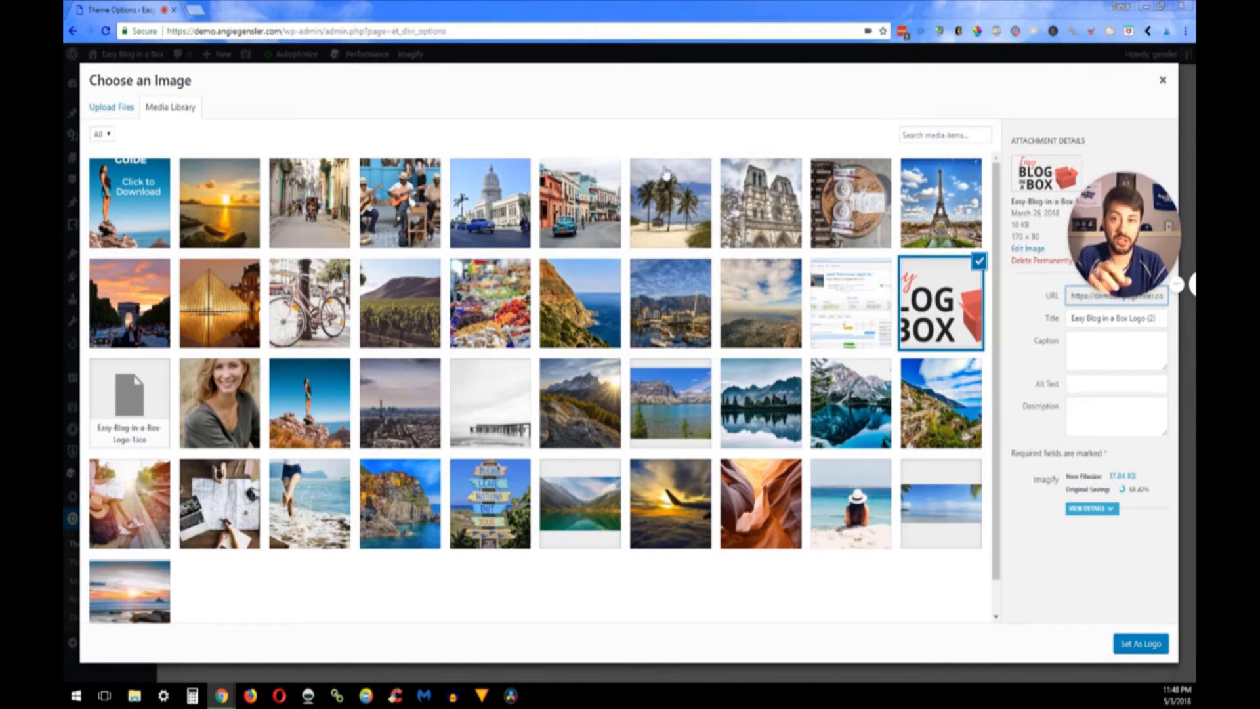
mouse_move(329, 121)
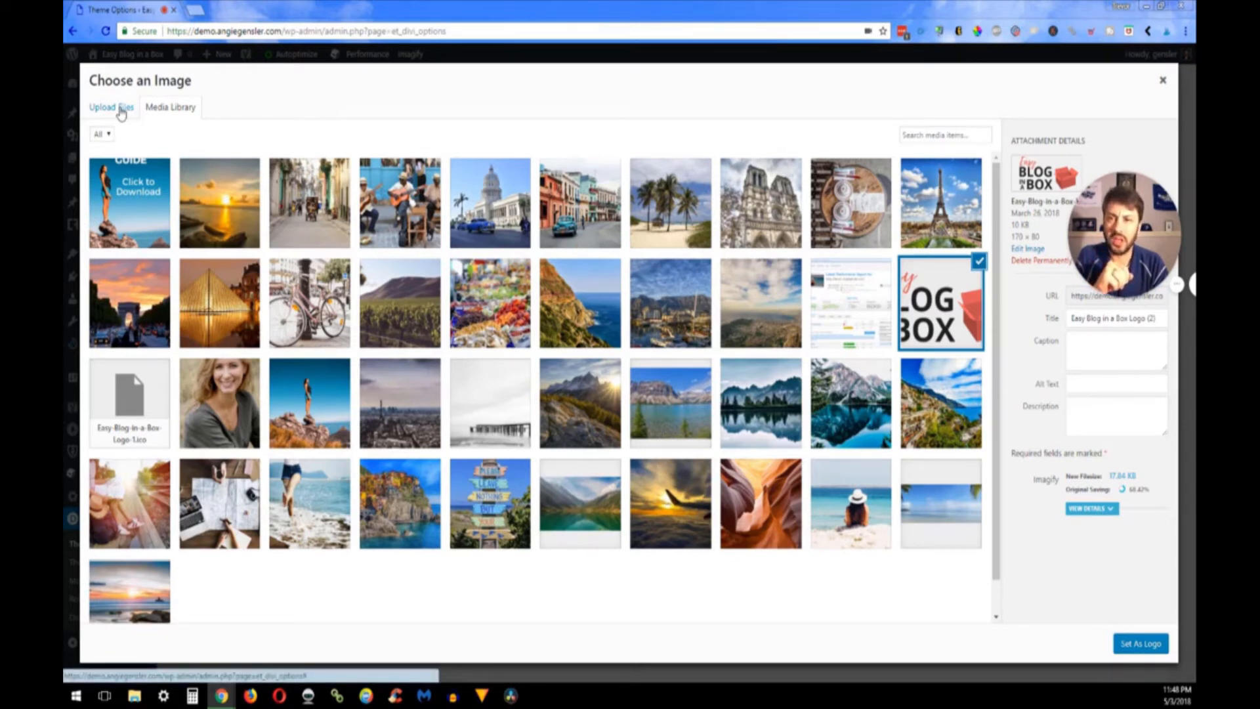
mouse_move(283, 305)
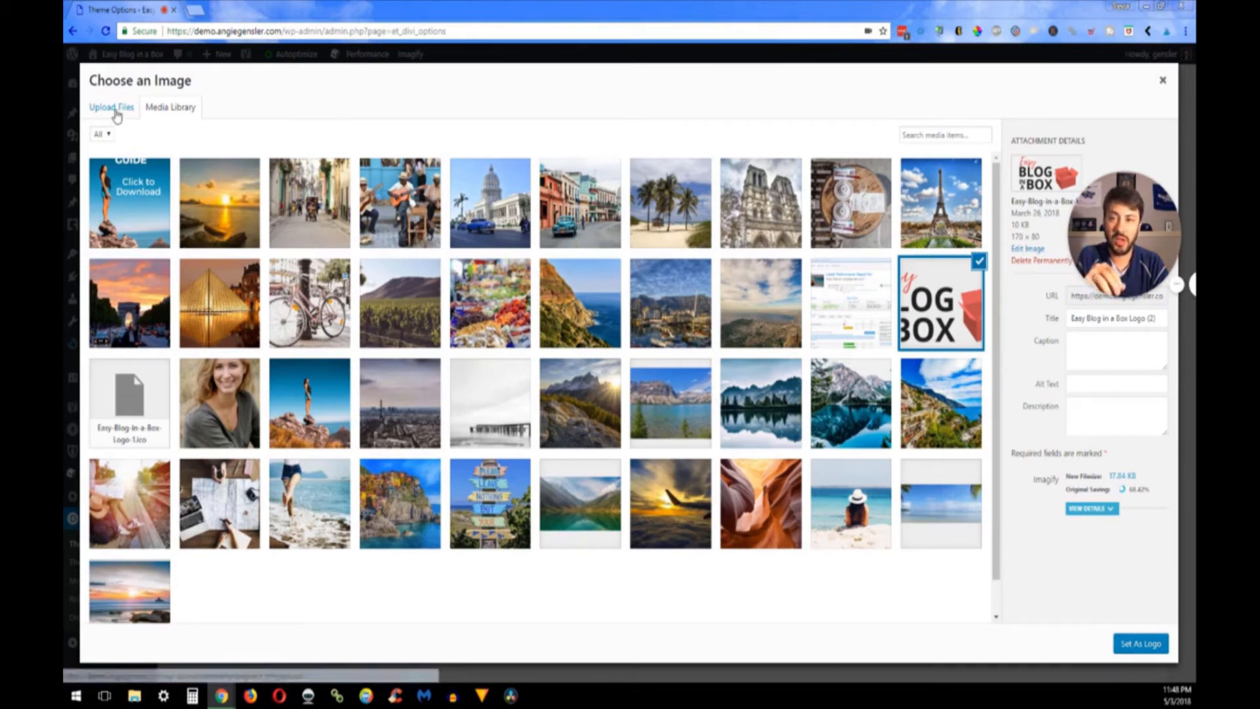
left_click(111, 107)
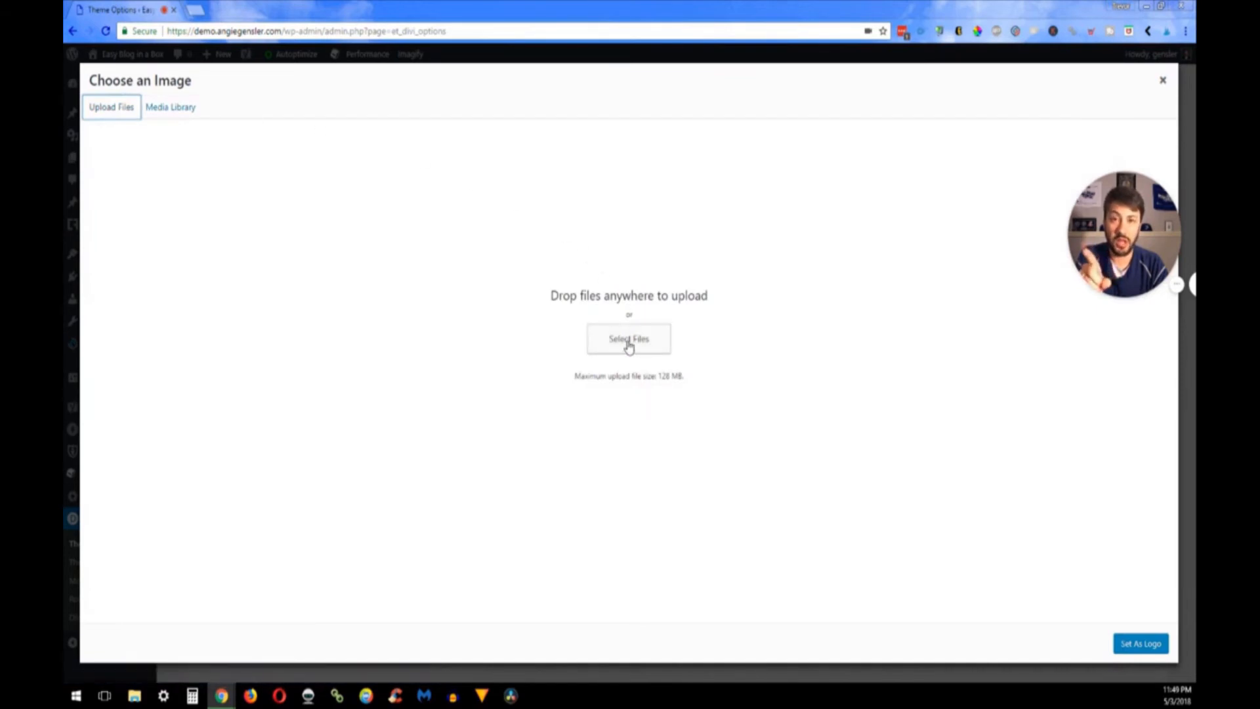
Upload My-Logo-Tree-Logo-Design from the Desktop to the media library
left_click(629, 339)
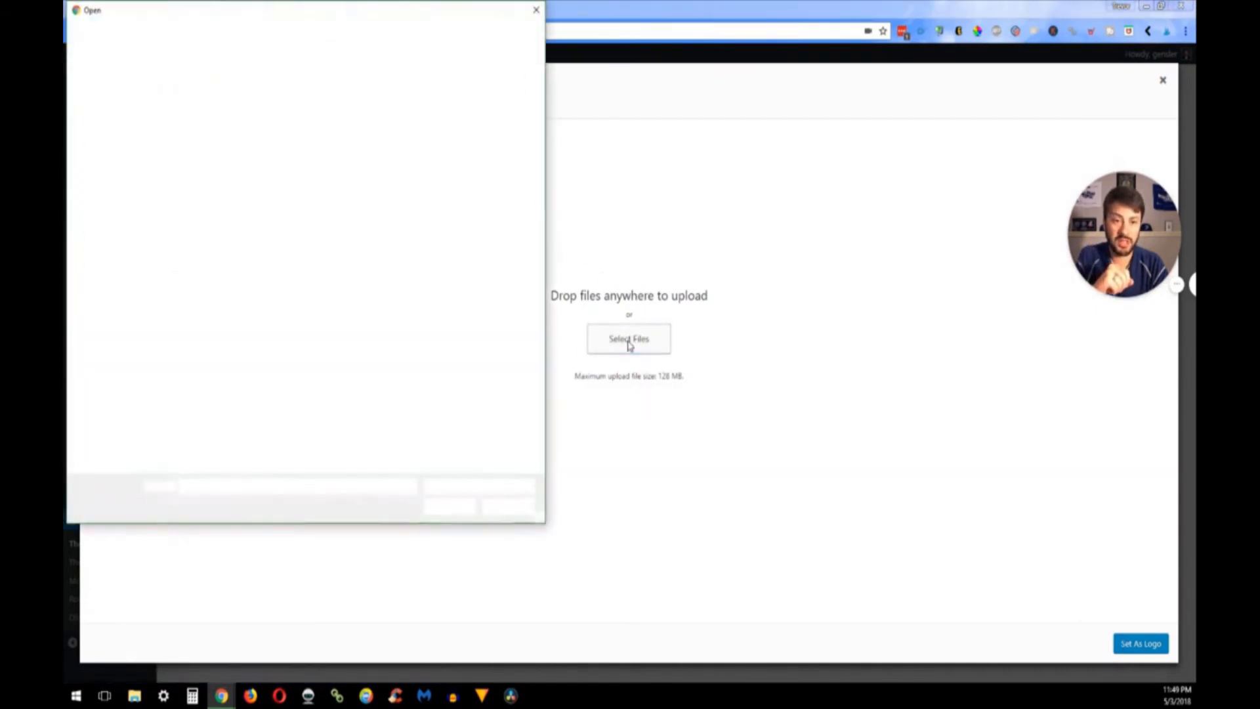
left_click(629, 338)
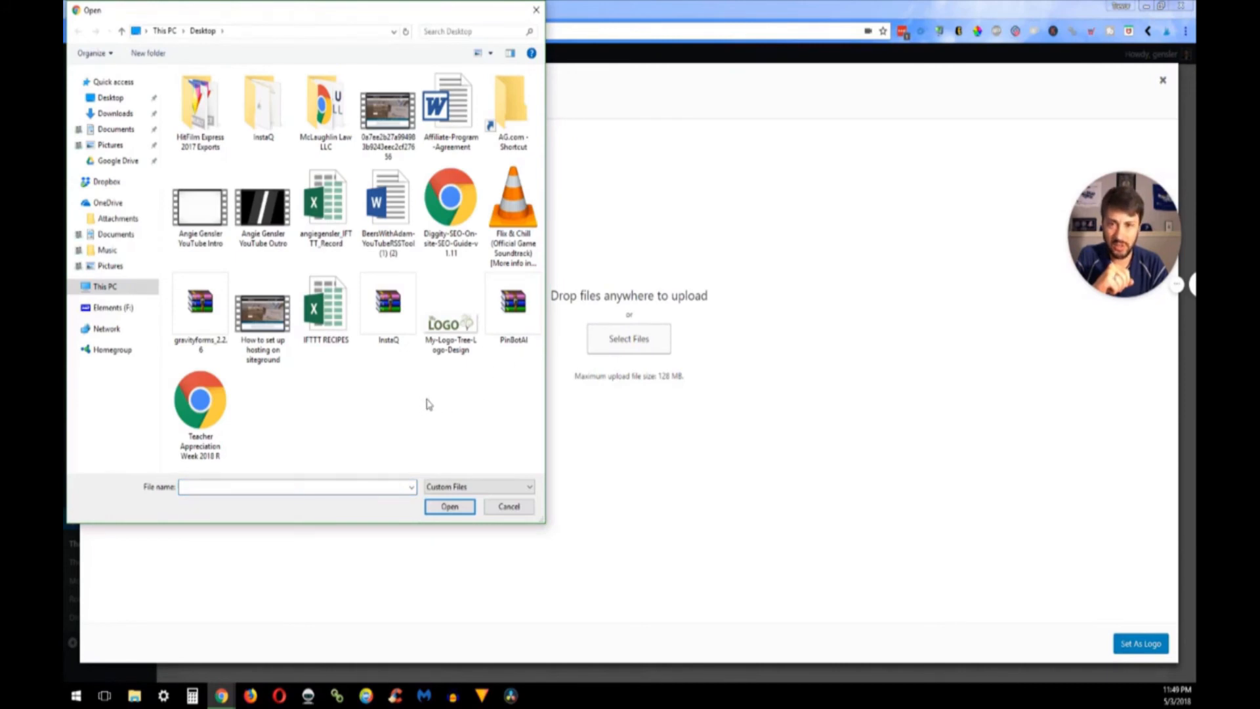
left_click(451, 309)
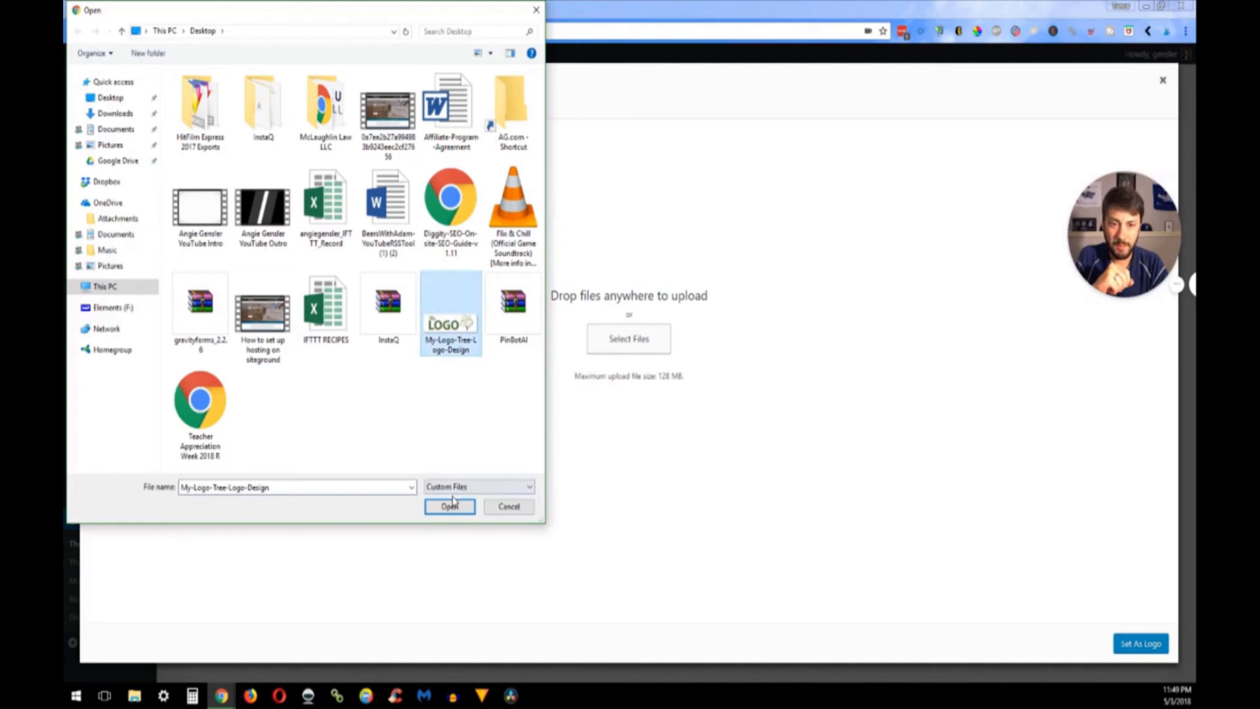
left_click(449, 506)
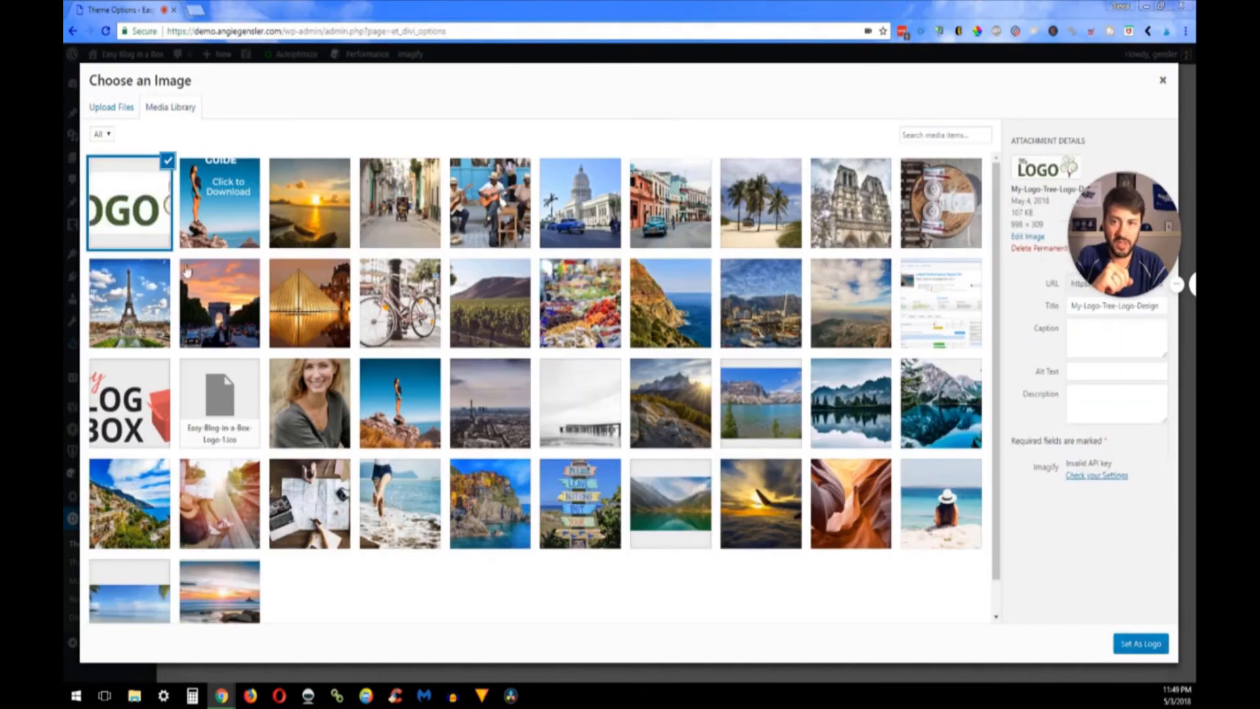
mouse_move(867, 258)
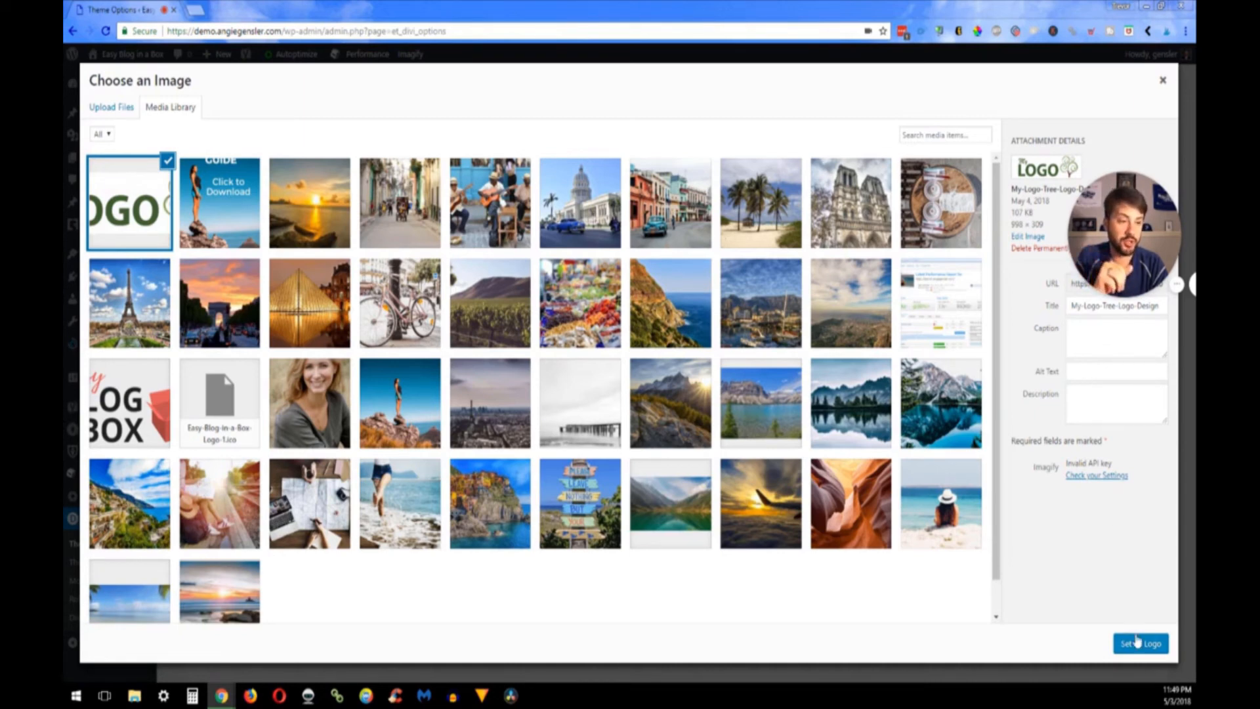
Set the uploaded My-Logo-Tree-Logo-Design image as the Divi logo
left_click(1139, 643)
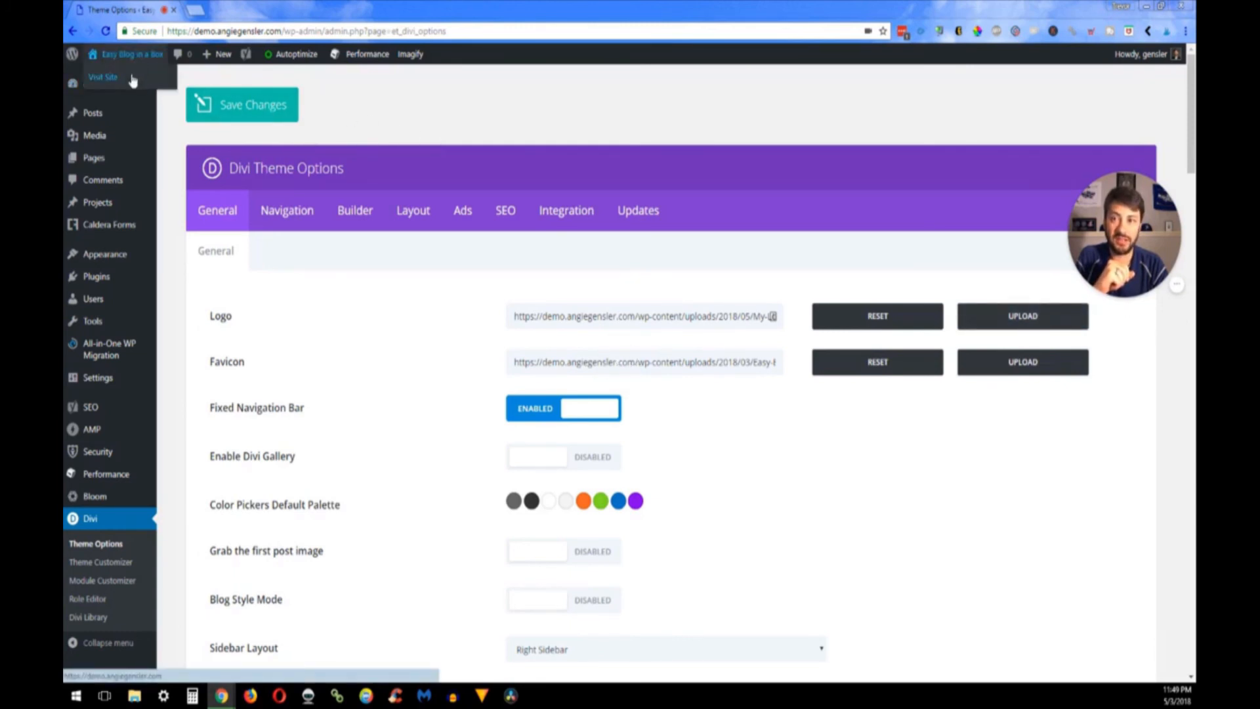
Visit the live site to see the new tree logo in the header
left_click(103, 76)
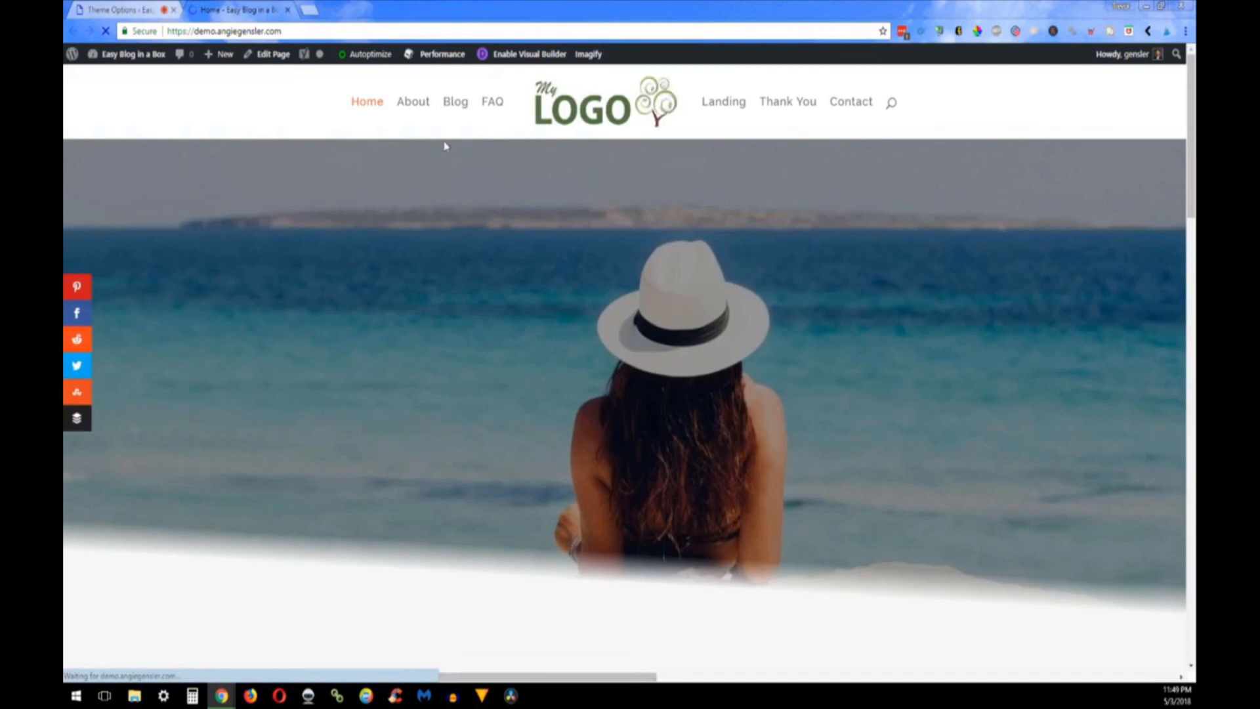